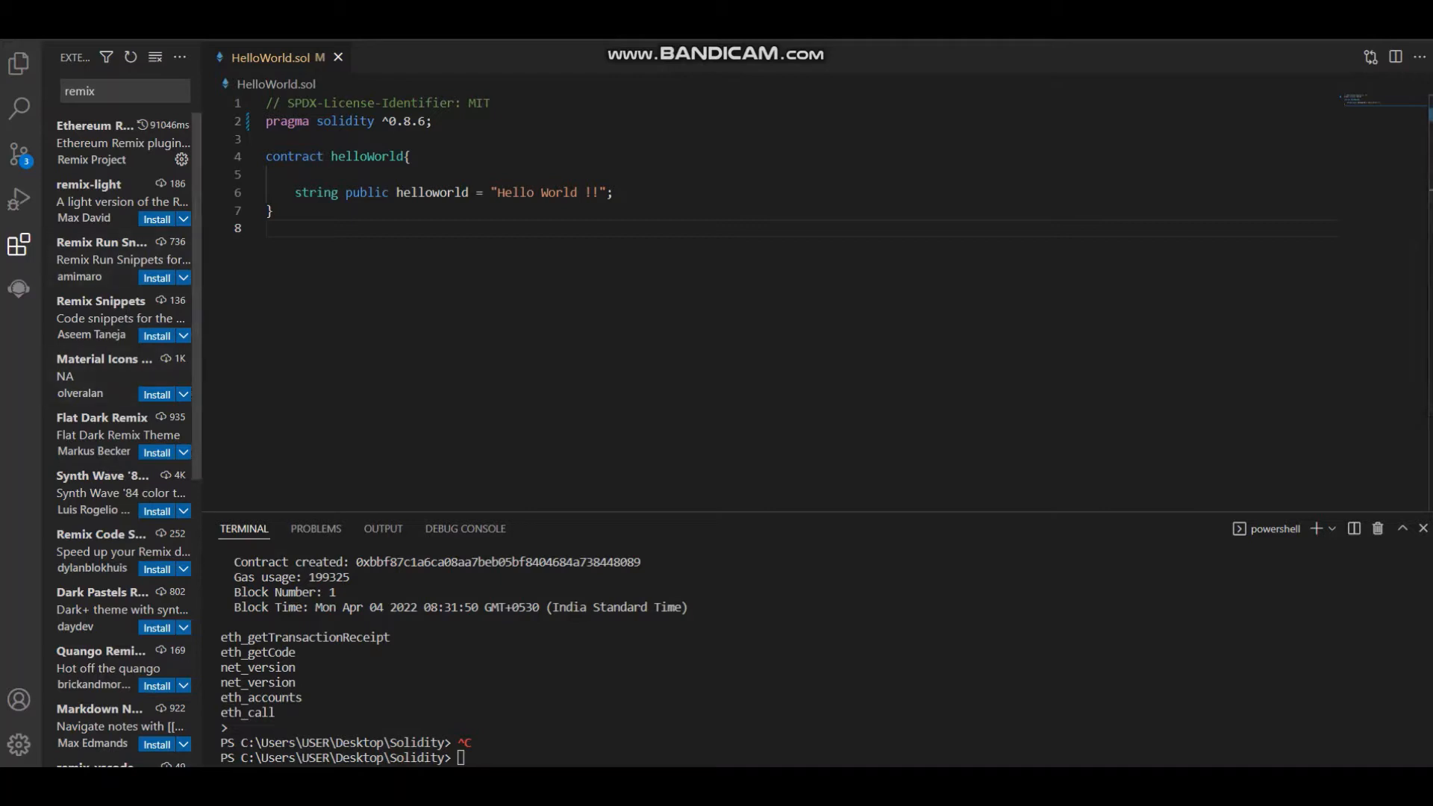
mouse_move(18, 245)
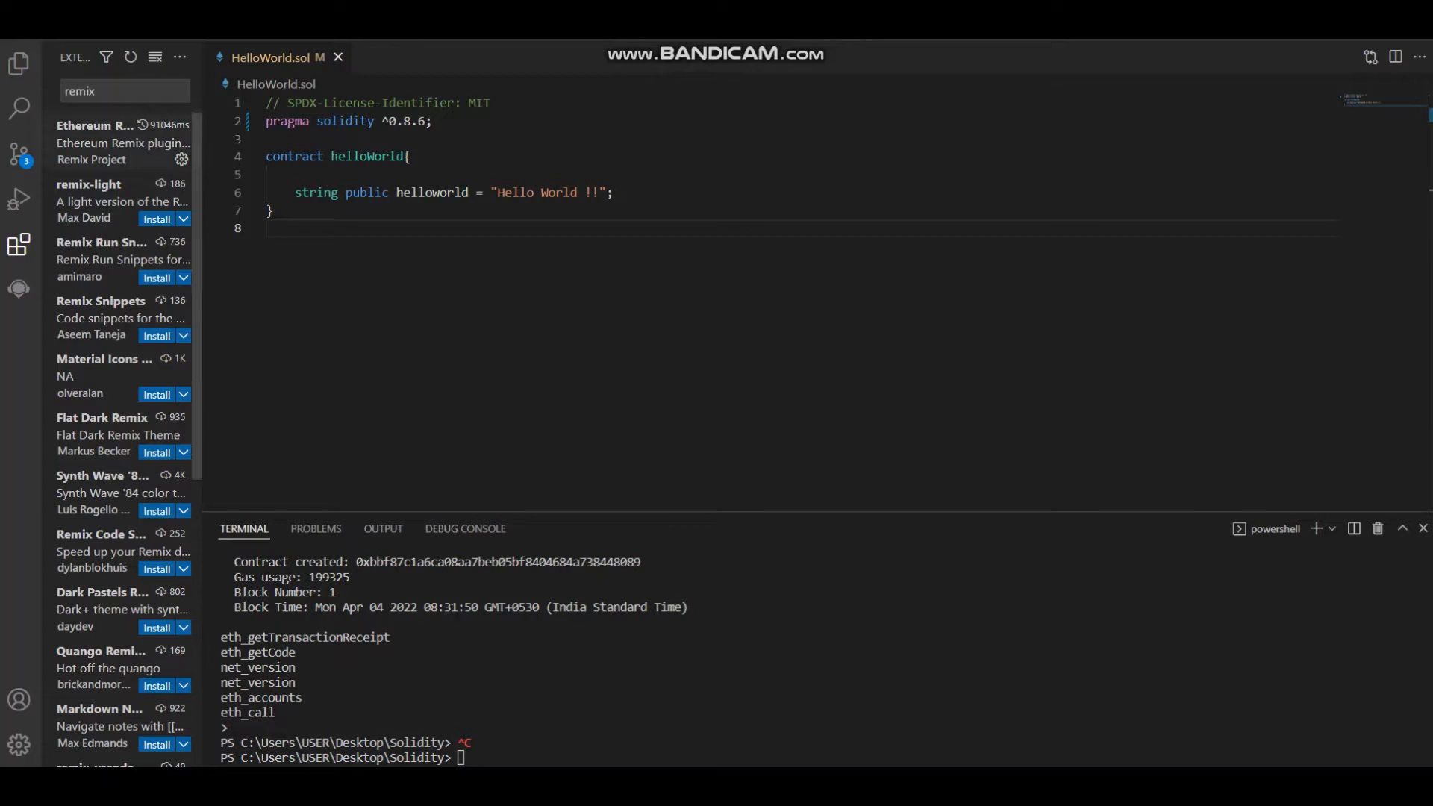
View the Ethereum Remix extension's details page and its list of Remix plugins.
left_click(119, 142)
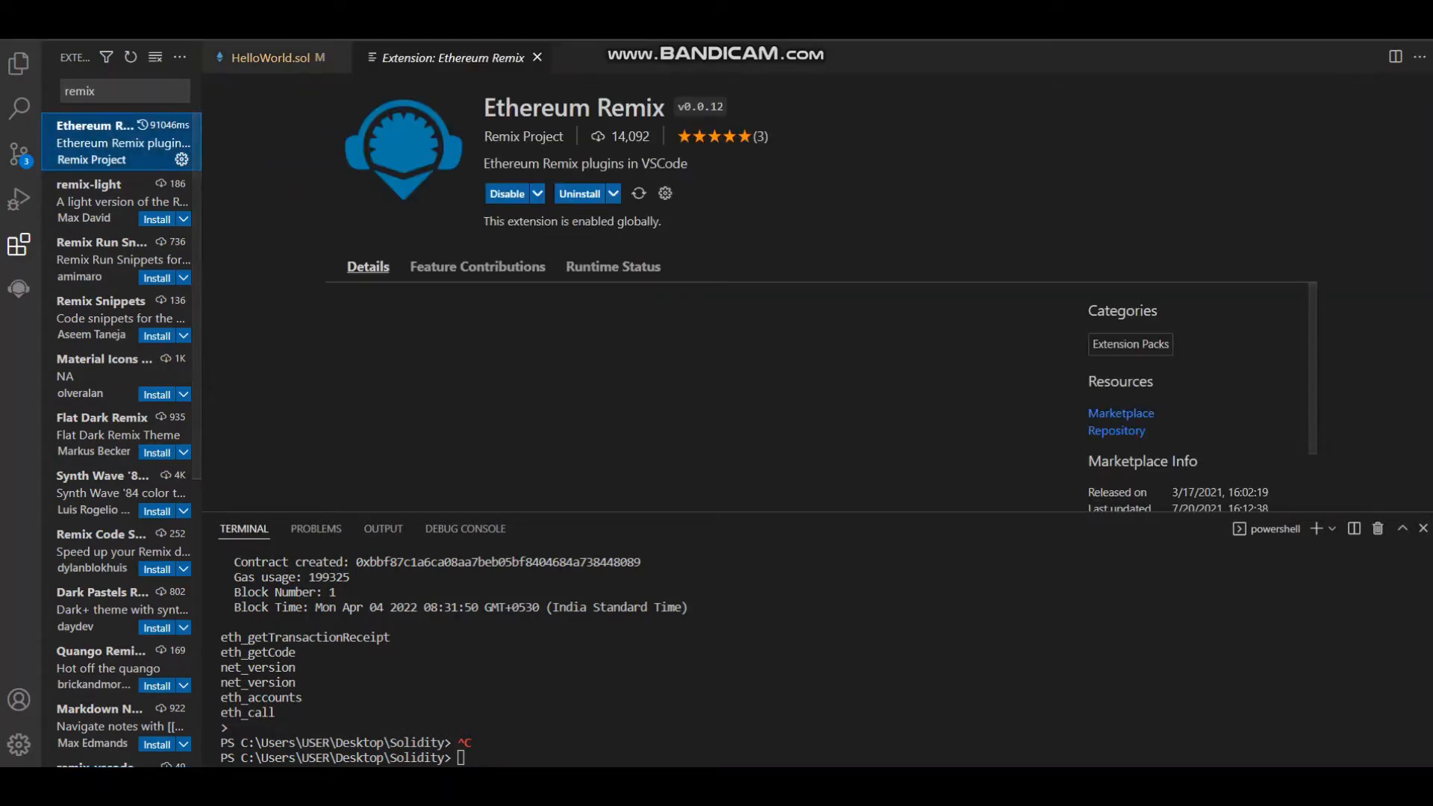
scroll("down", 3)
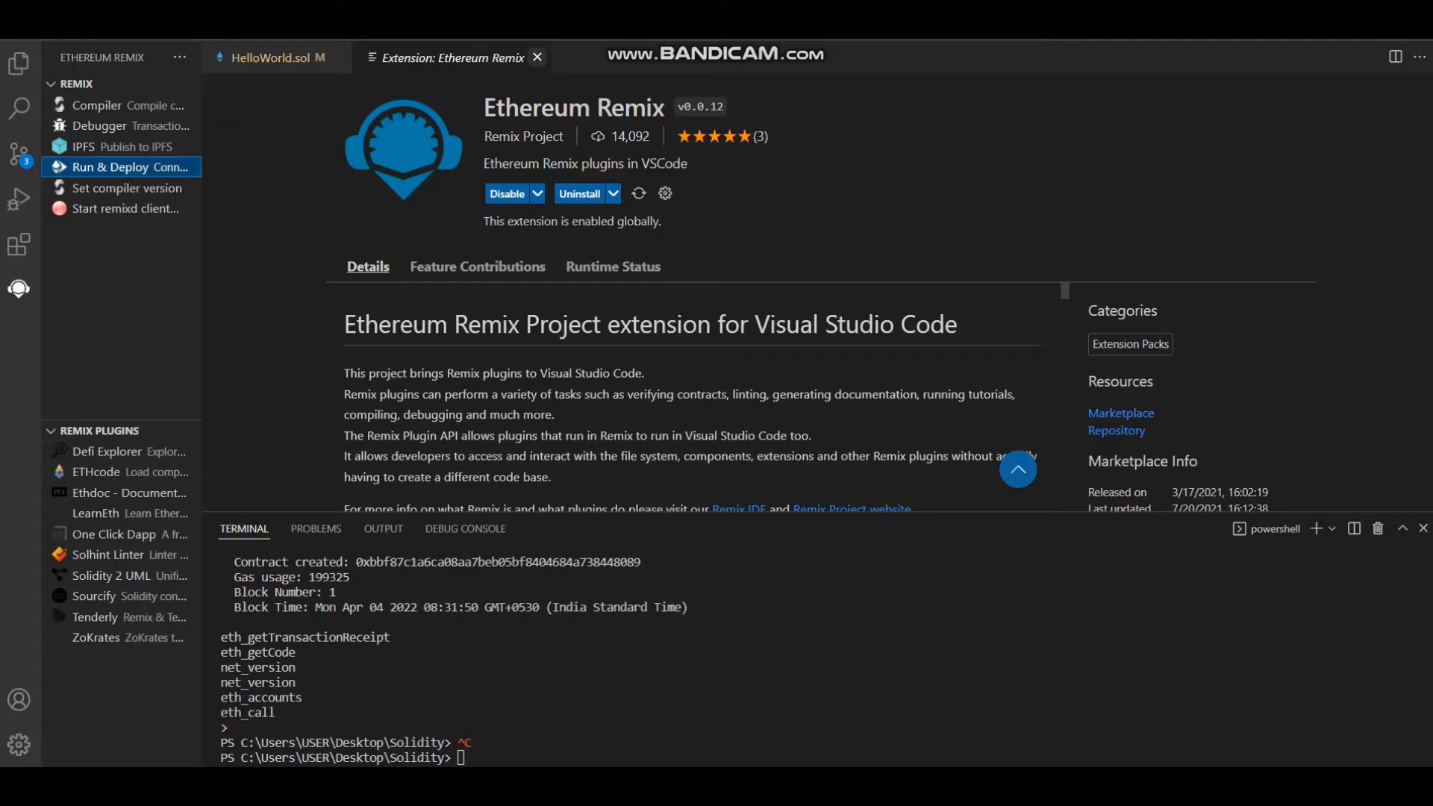
mouse_move(537, 58)
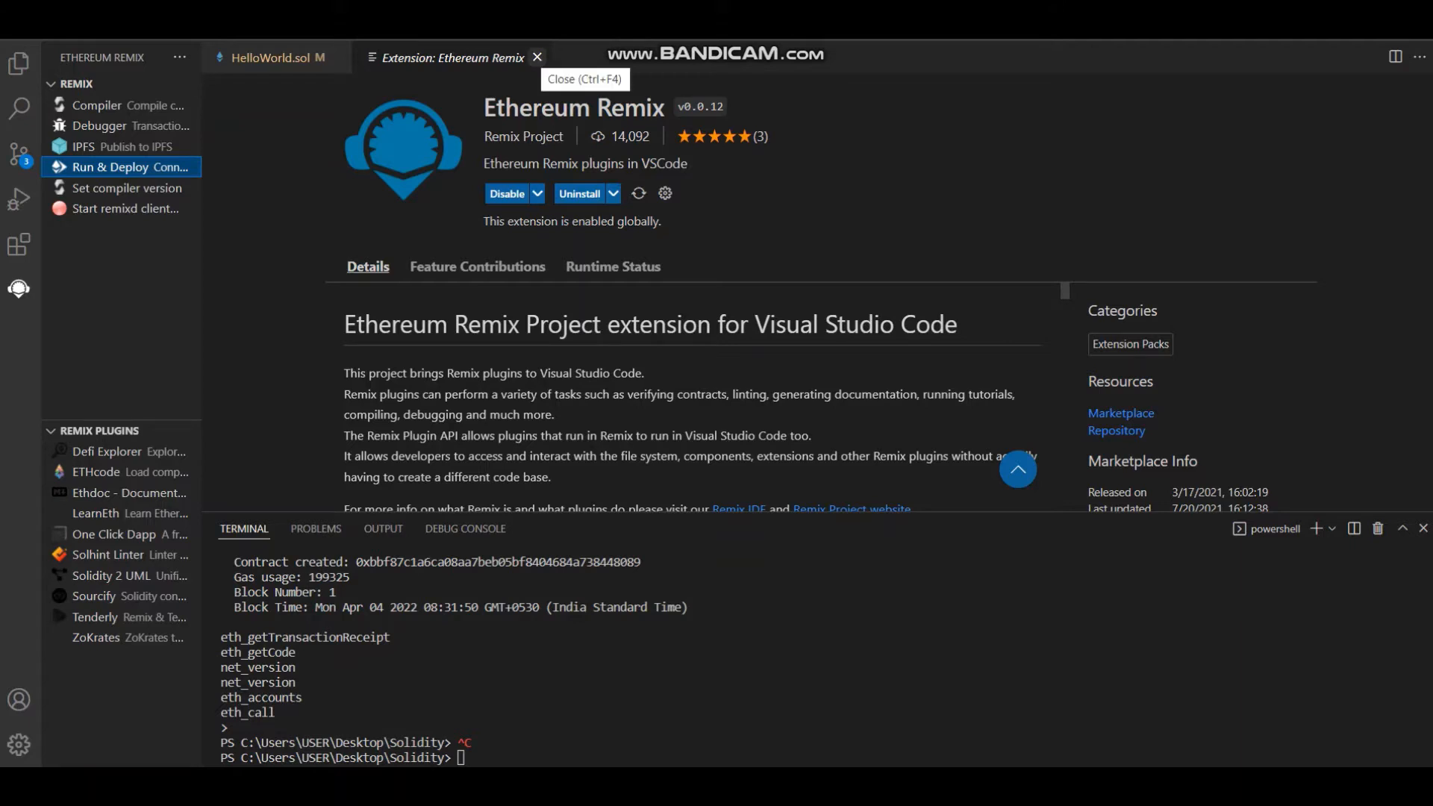
Close the 'Extension: Ethereum Remix' page and return to HelloWorld.sol.
left_click(537, 57)
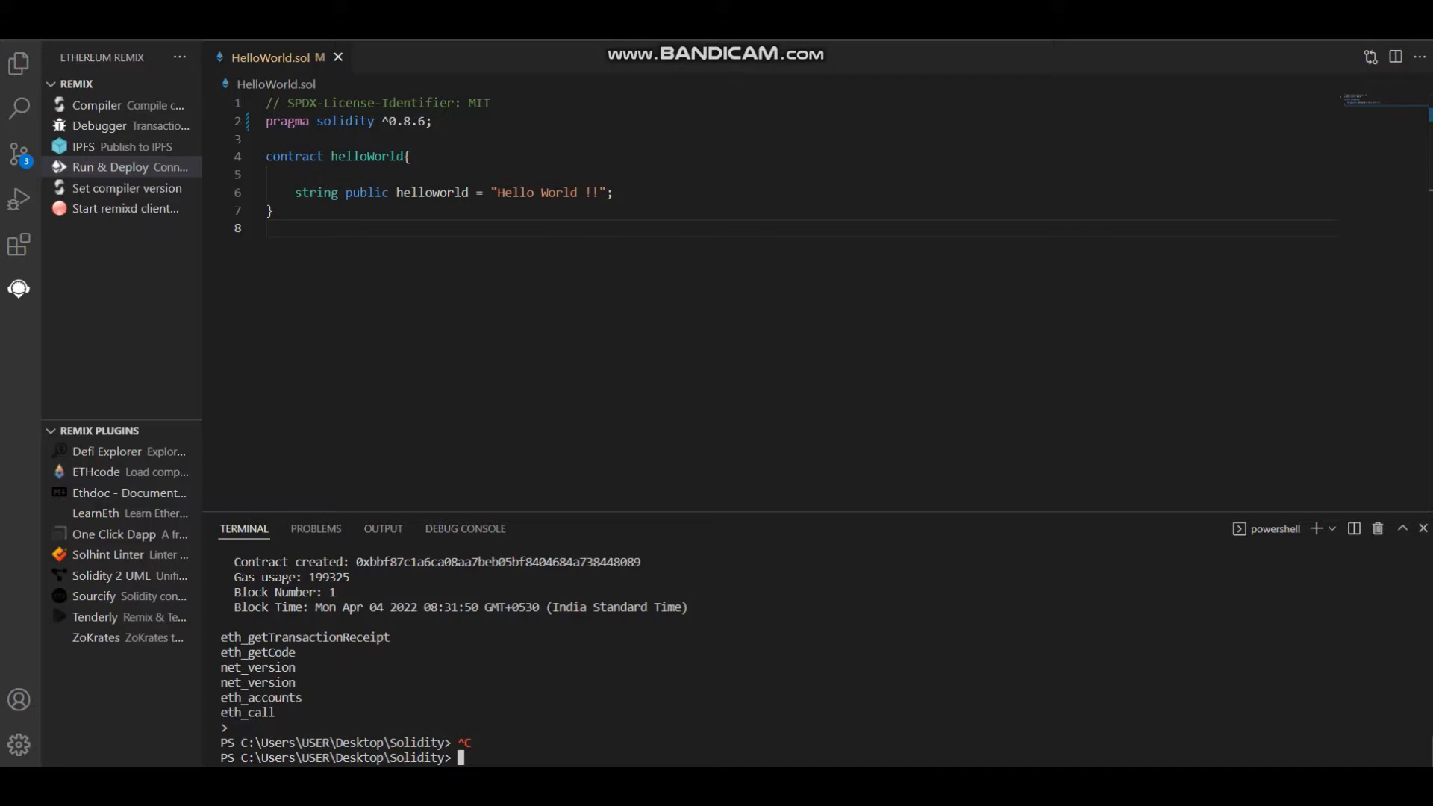
Run 'ganache-cli cmd' to start a local chain on 127.0.0.1:8545, then launch the Remix Compiler.
type("ganach")
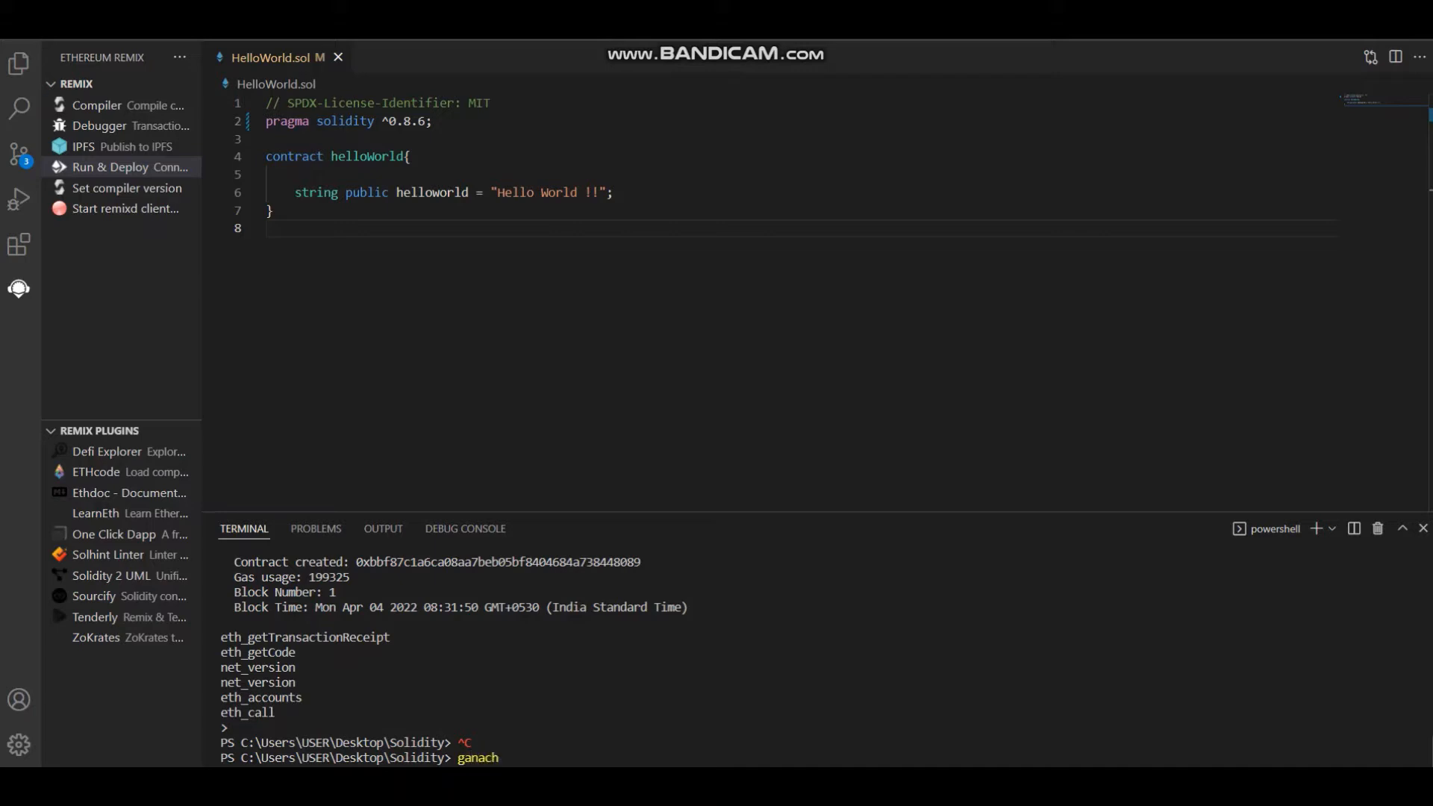
type("e-")
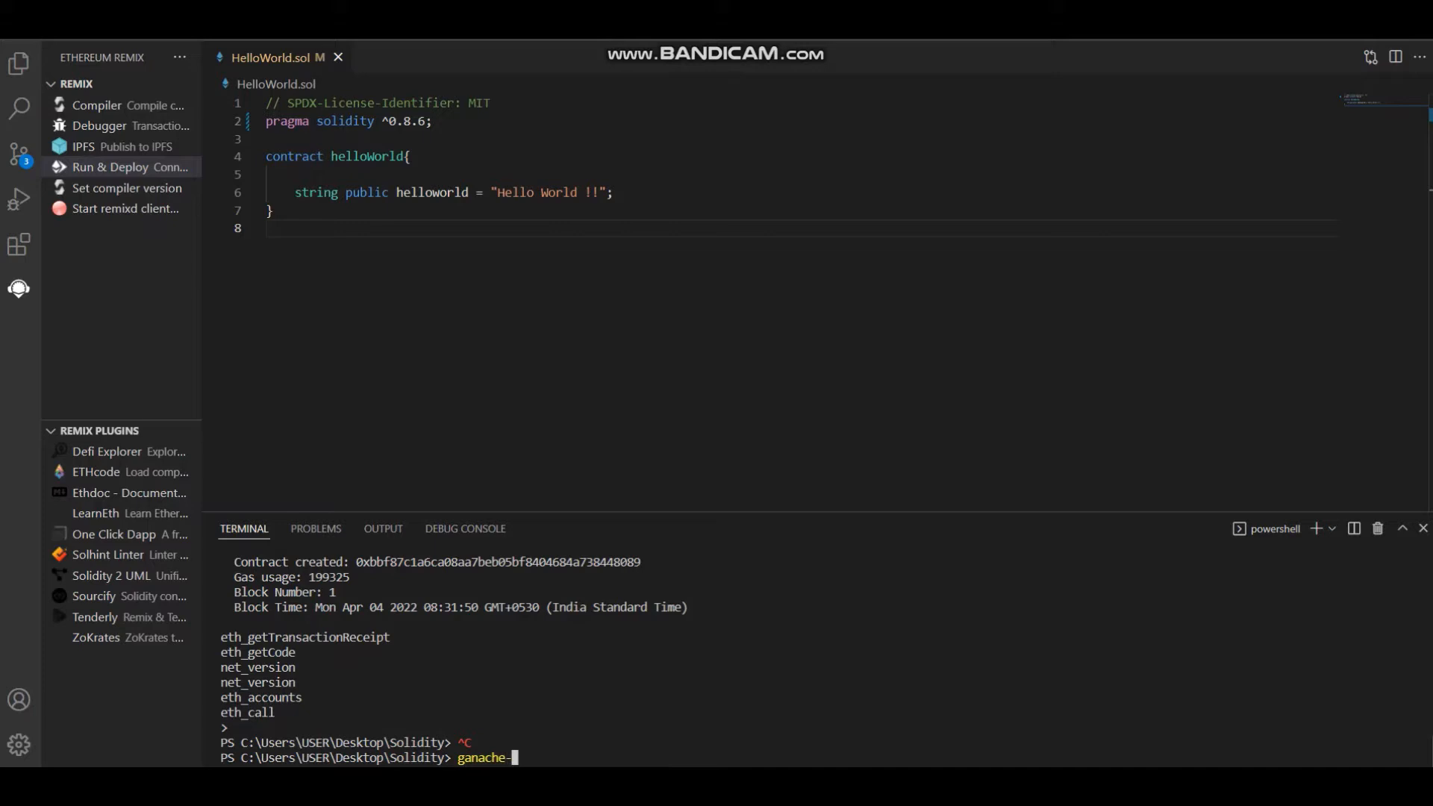
type("cli cmd")
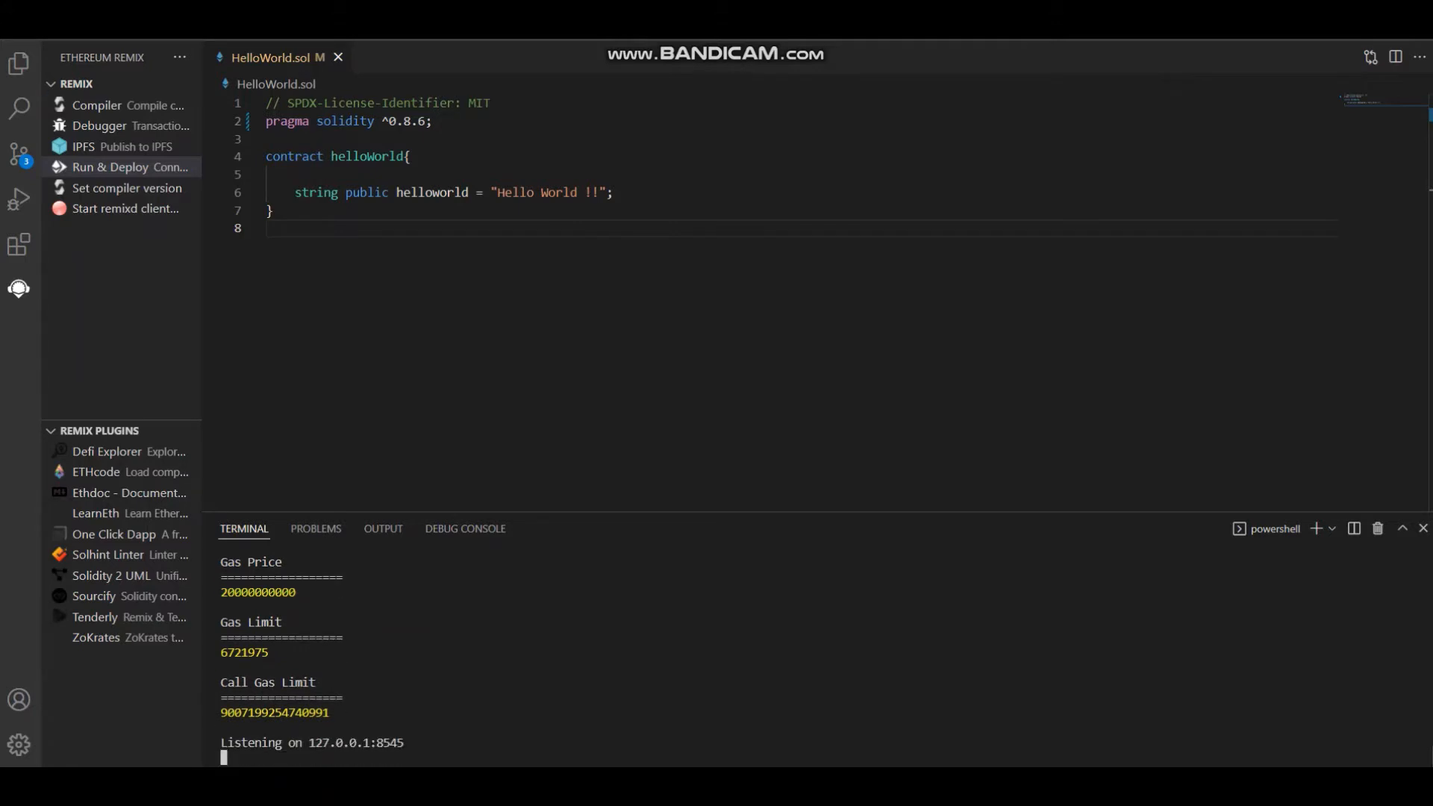
double_click(389, 742)
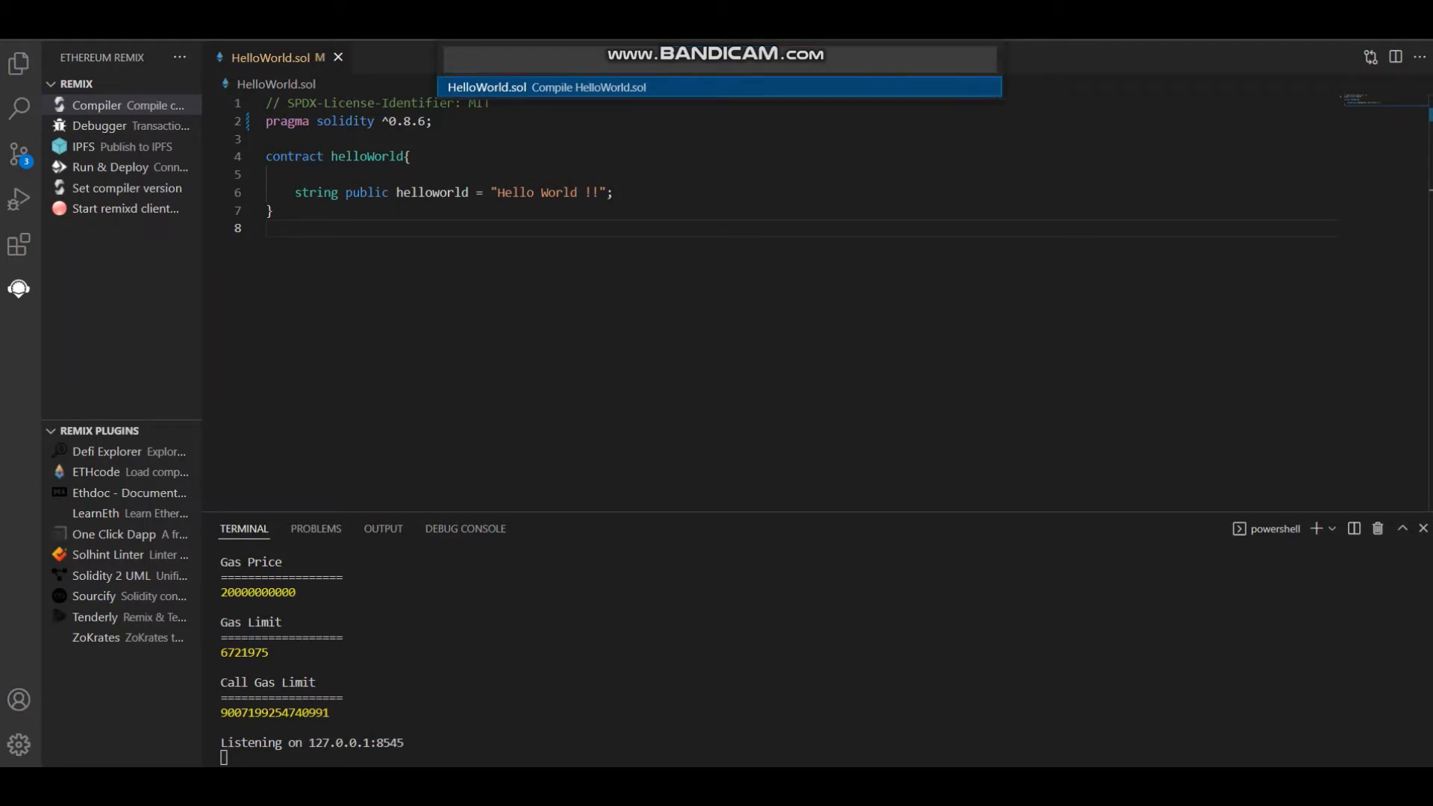
Compile HelloWorld.sol with Solidity 0.8.6 and confirm the compilation-finished message.
left_click(382, 528)
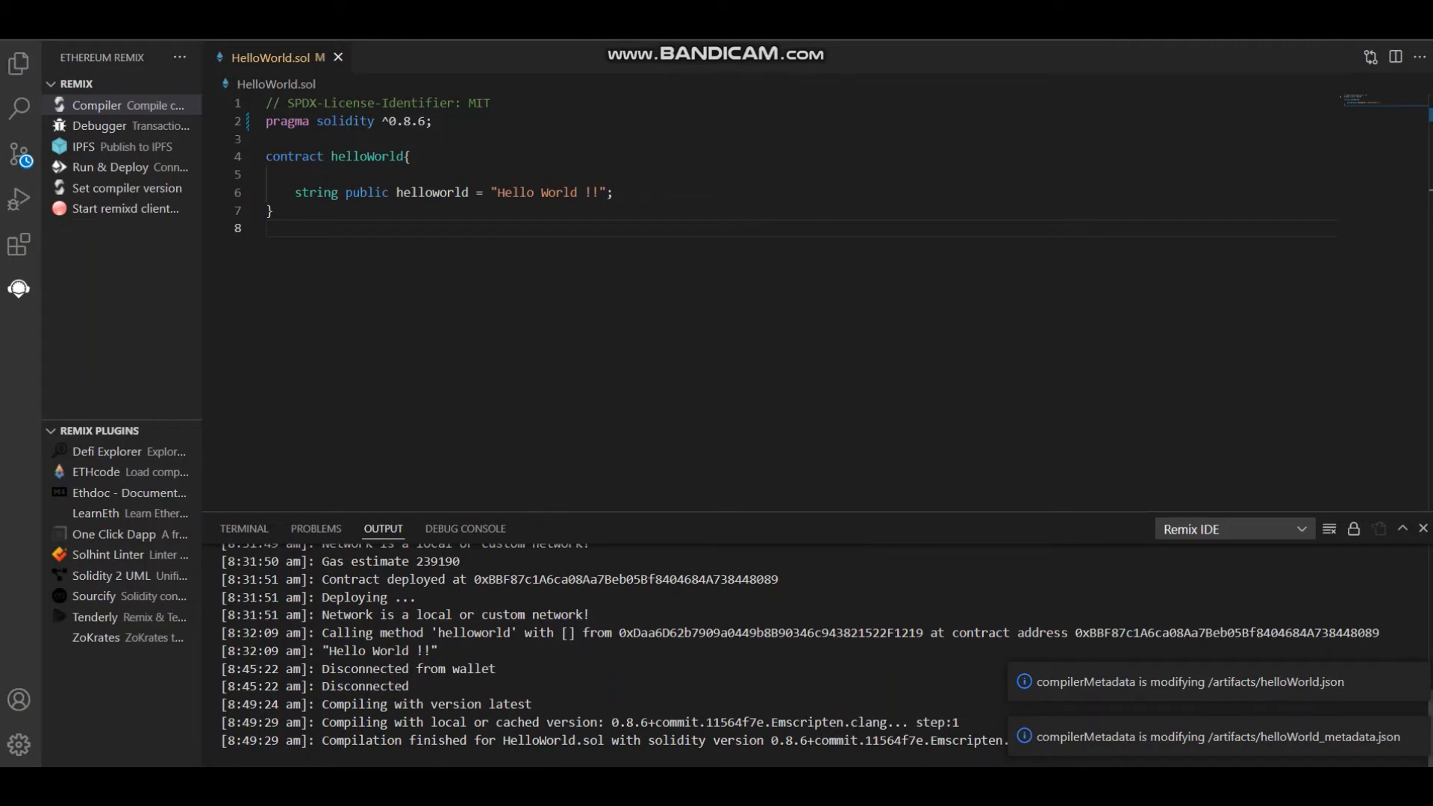
left_click_drag(326, 740, 591, 740)
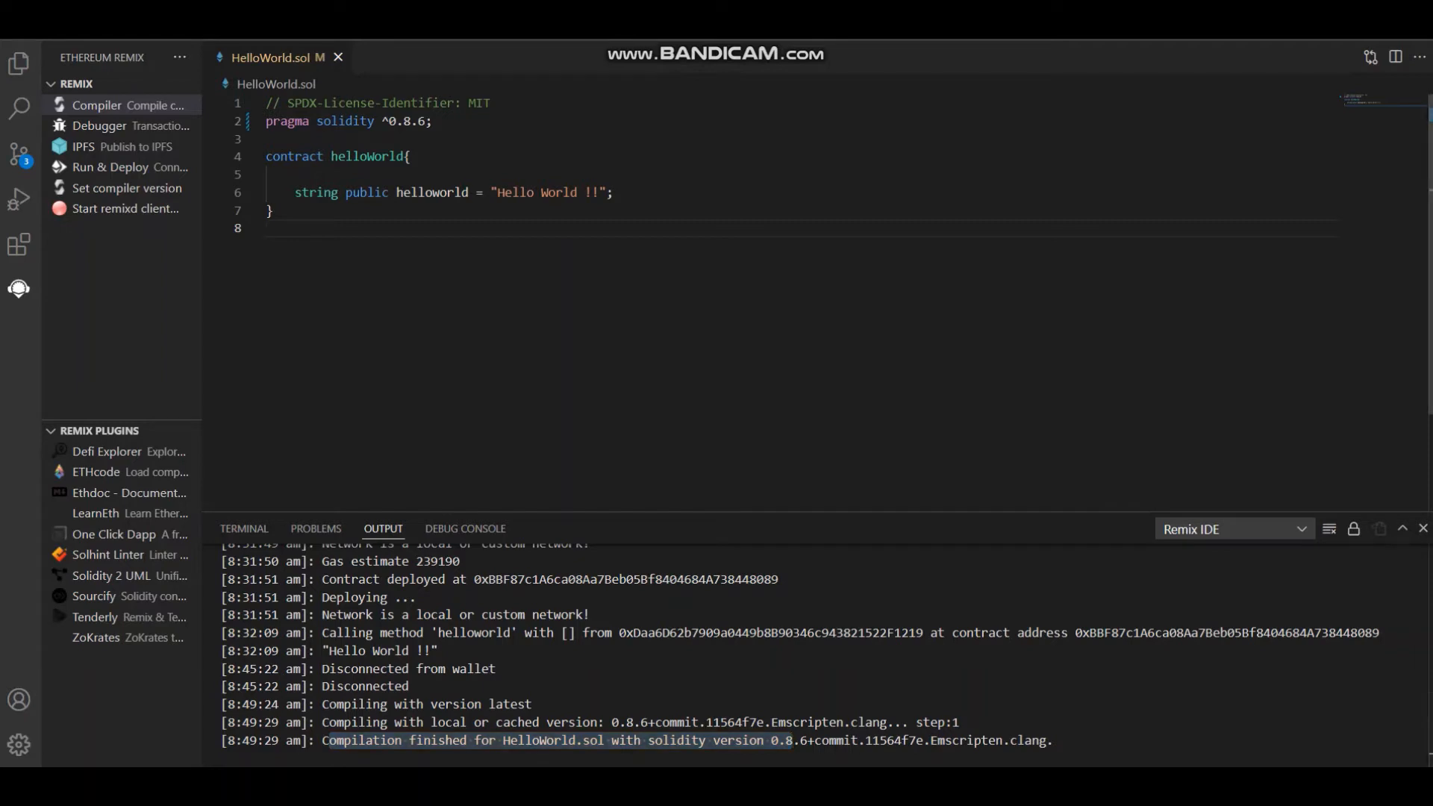
mouse_move(111, 167)
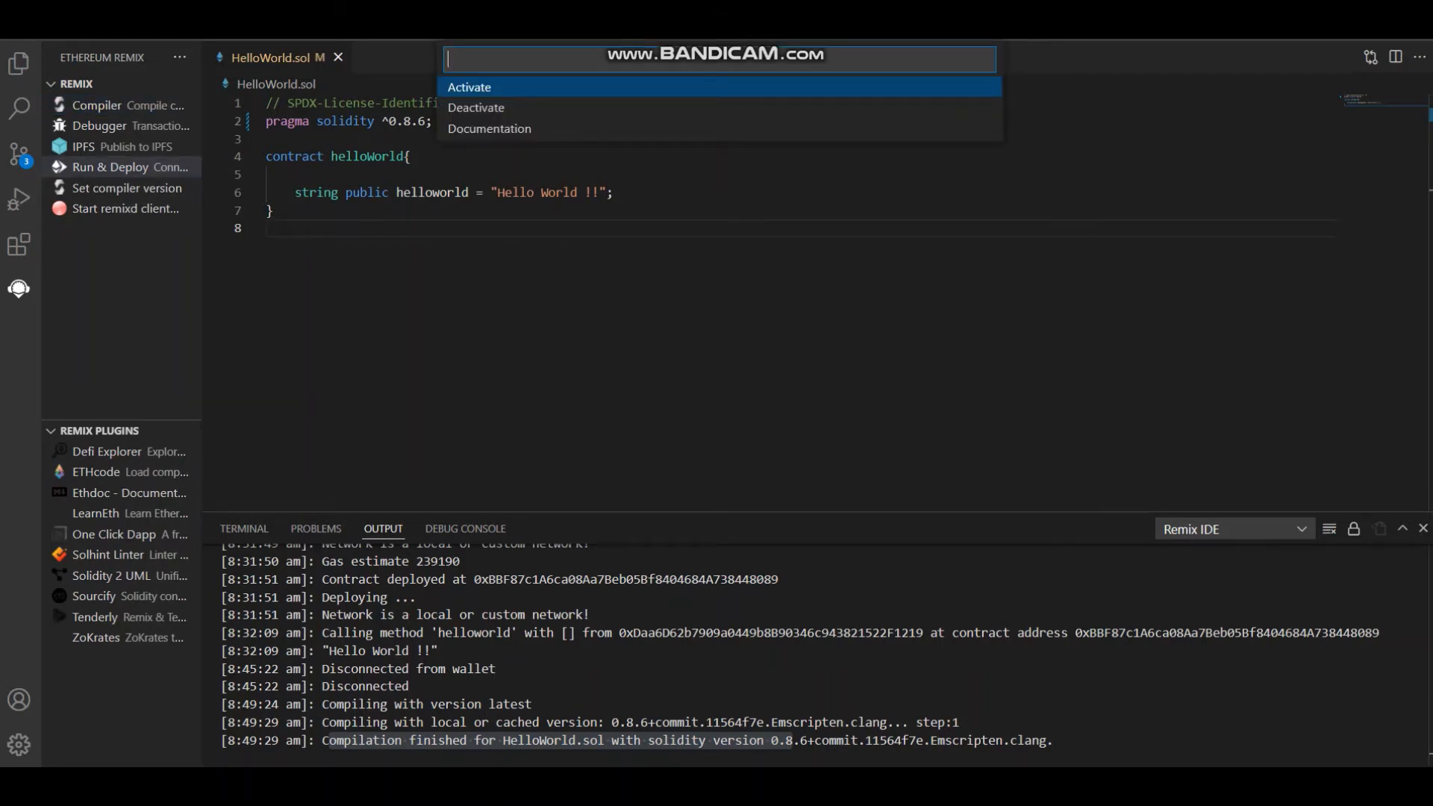
Activate the Run & Deploy plugin so its network connection page opens beside the contract.
left_click(469, 87)
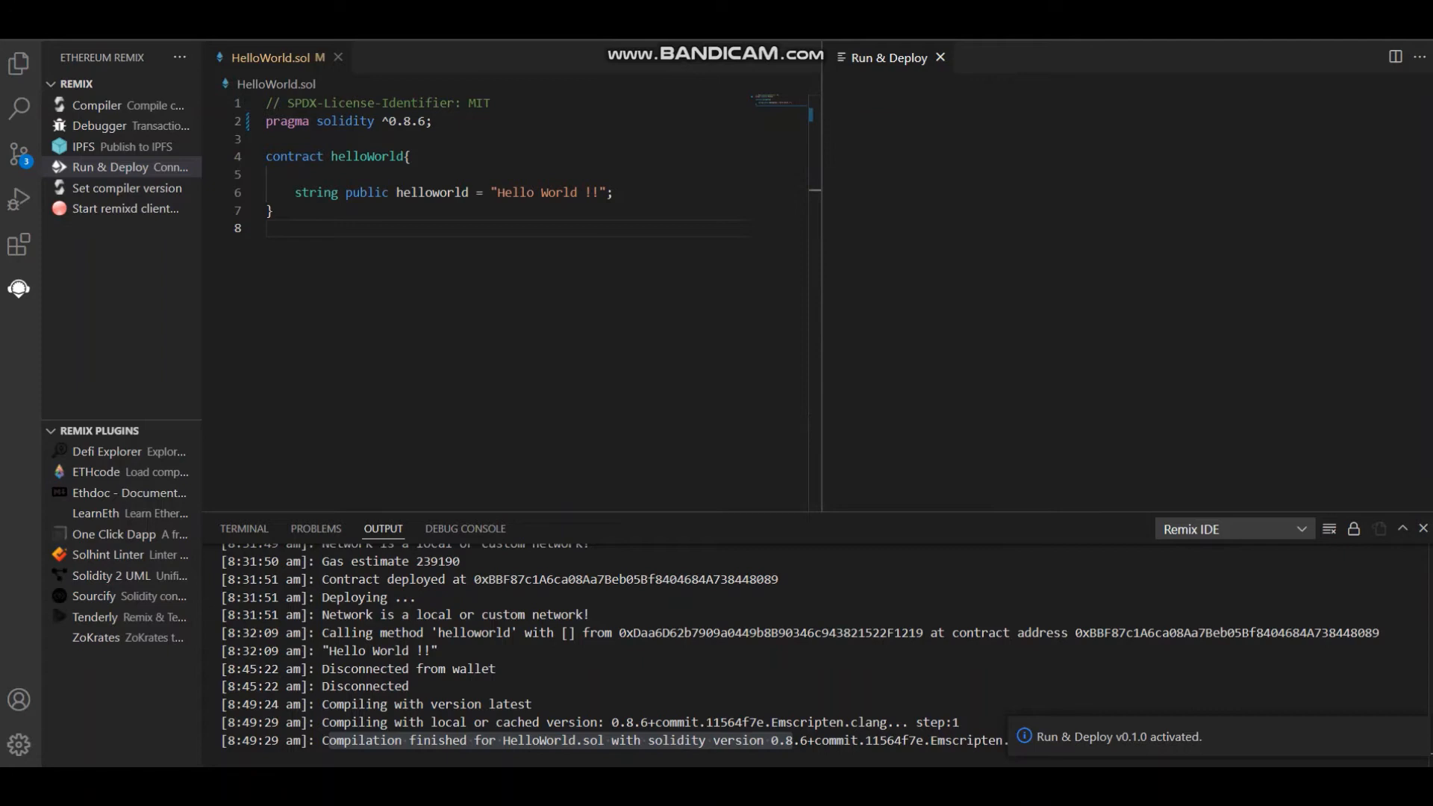
left_click(128, 167)
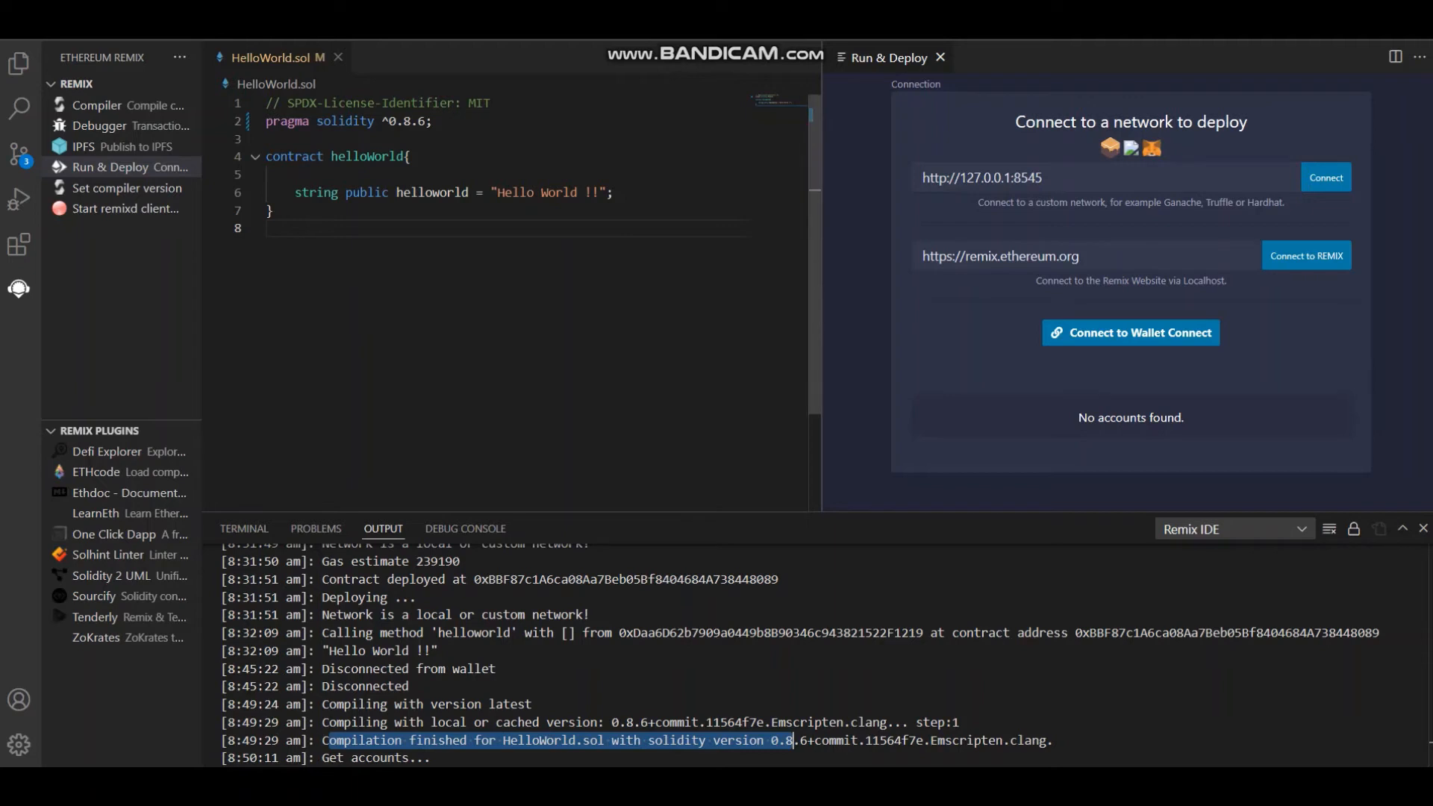
left_click(243, 529)
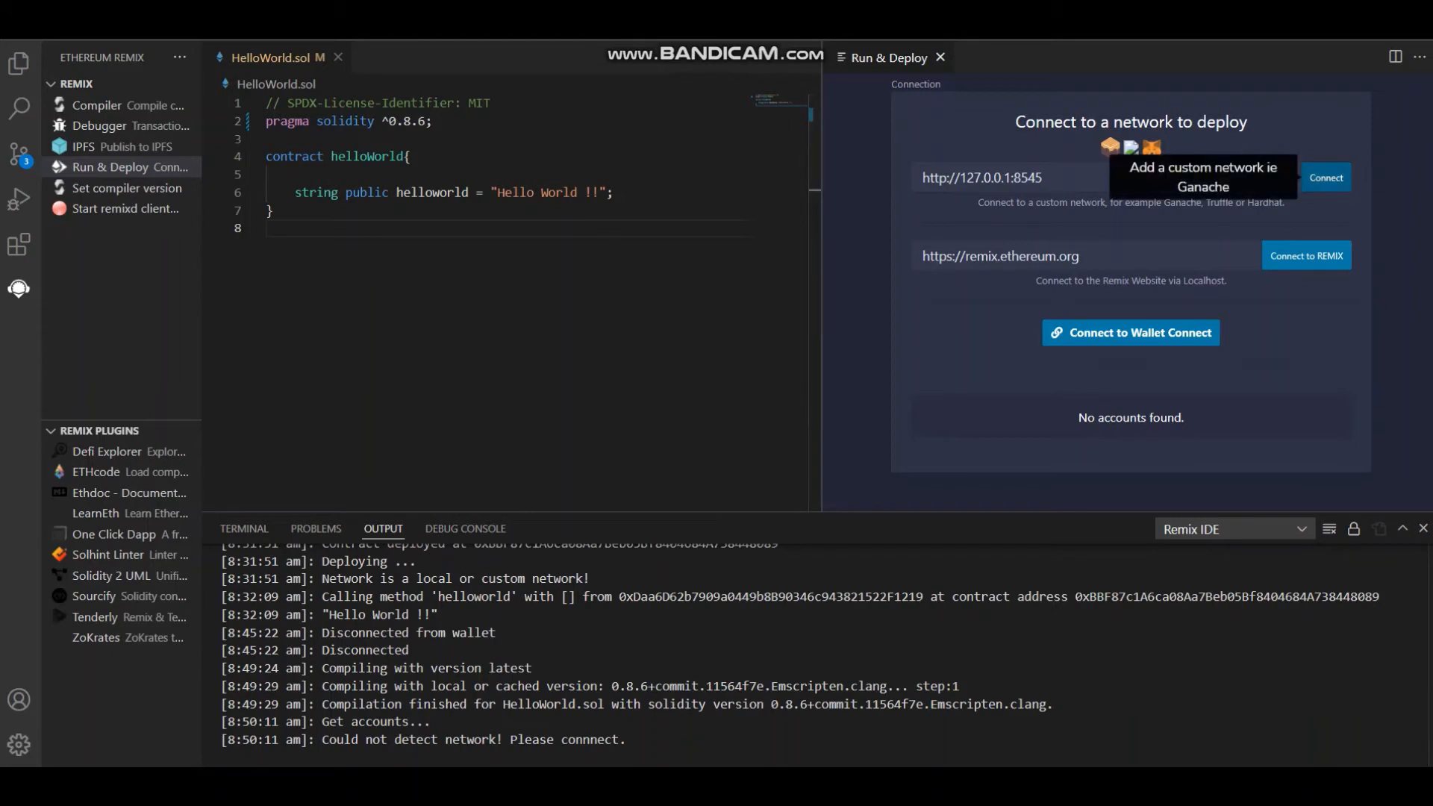
left_click(1324, 178)
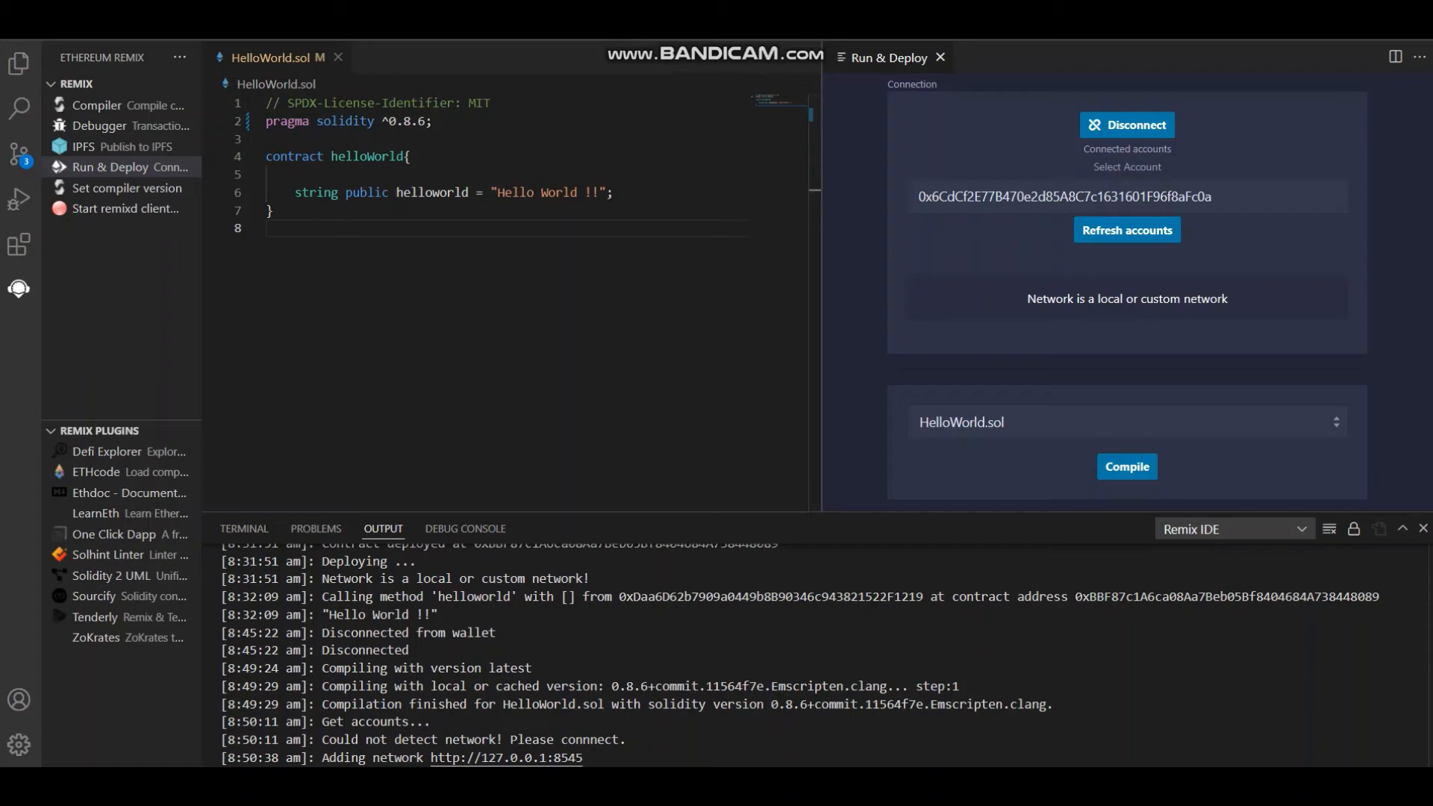
left_click(1127, 196)
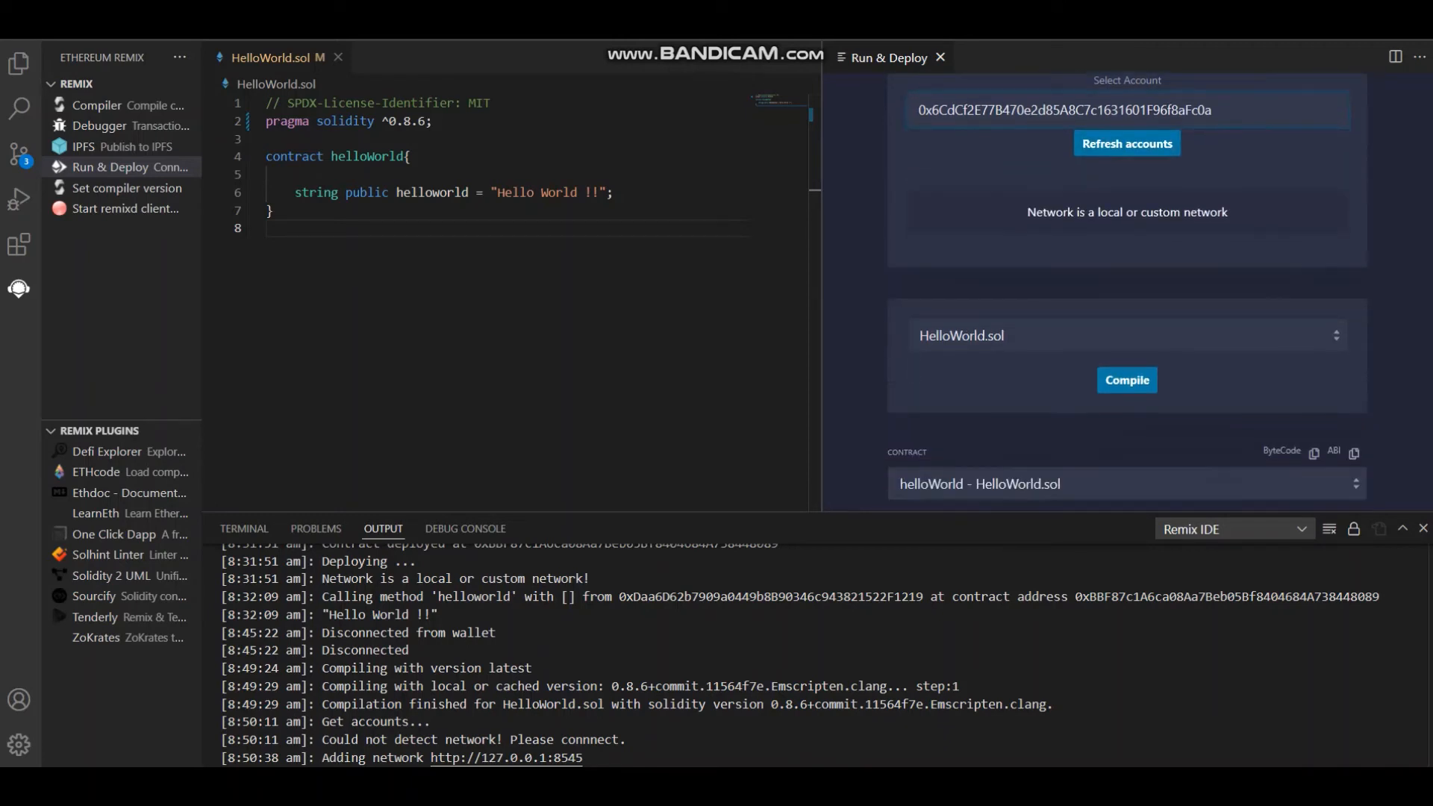
scroll("down", 3)
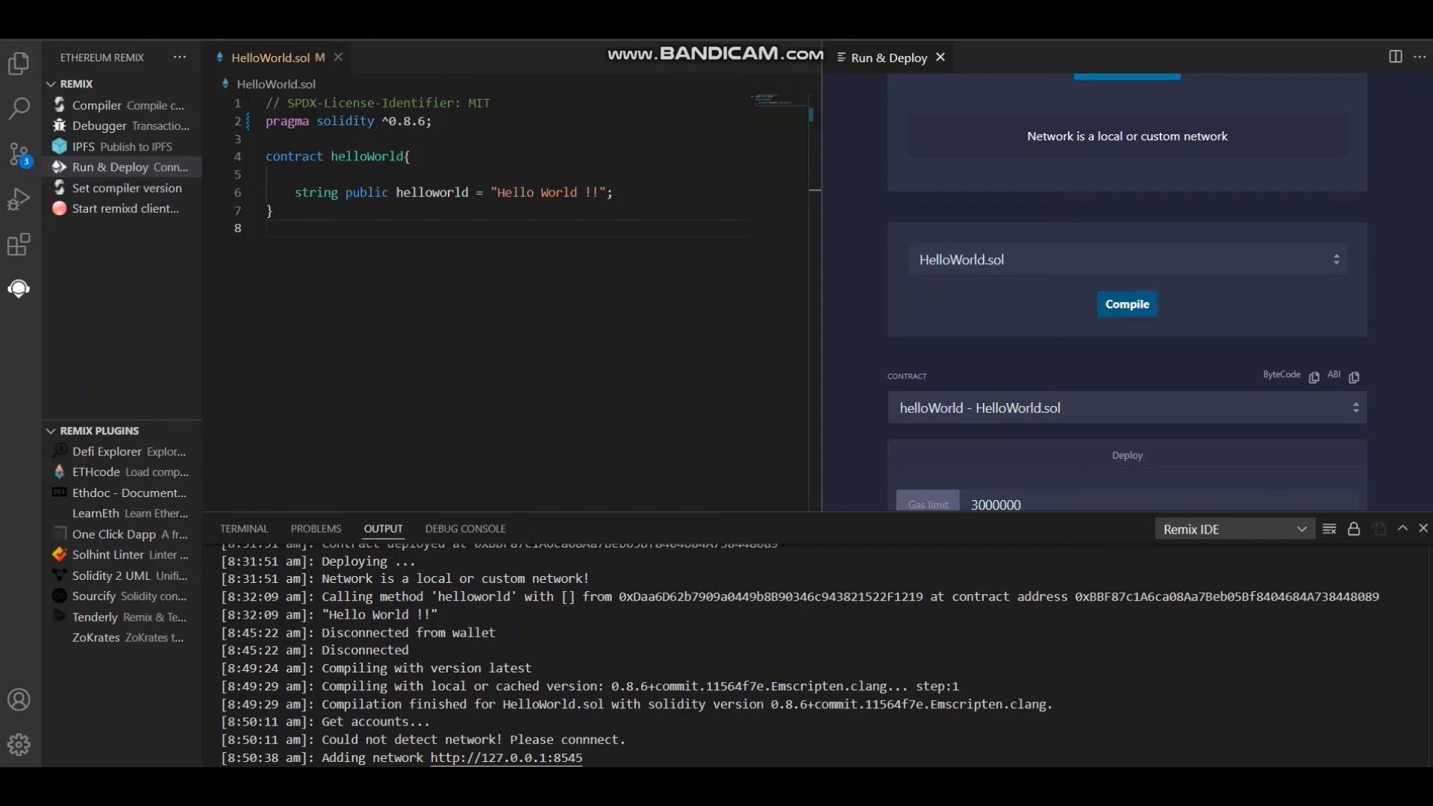
scroll("down", 3)
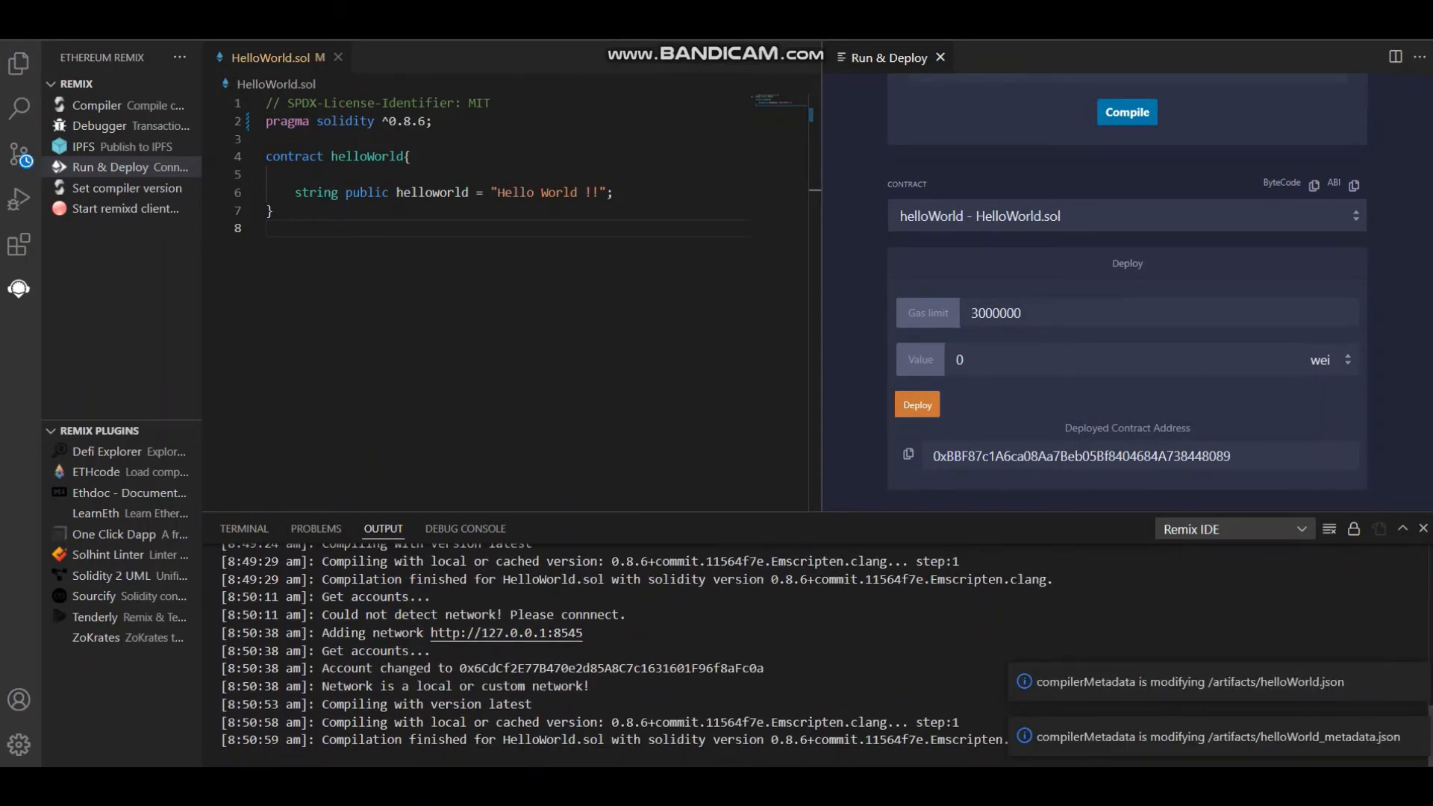
Deploy helloWorld to Ganache and call helloworld, returning 'Hello World !!' with its gas estimate.
scroll("down", 3)
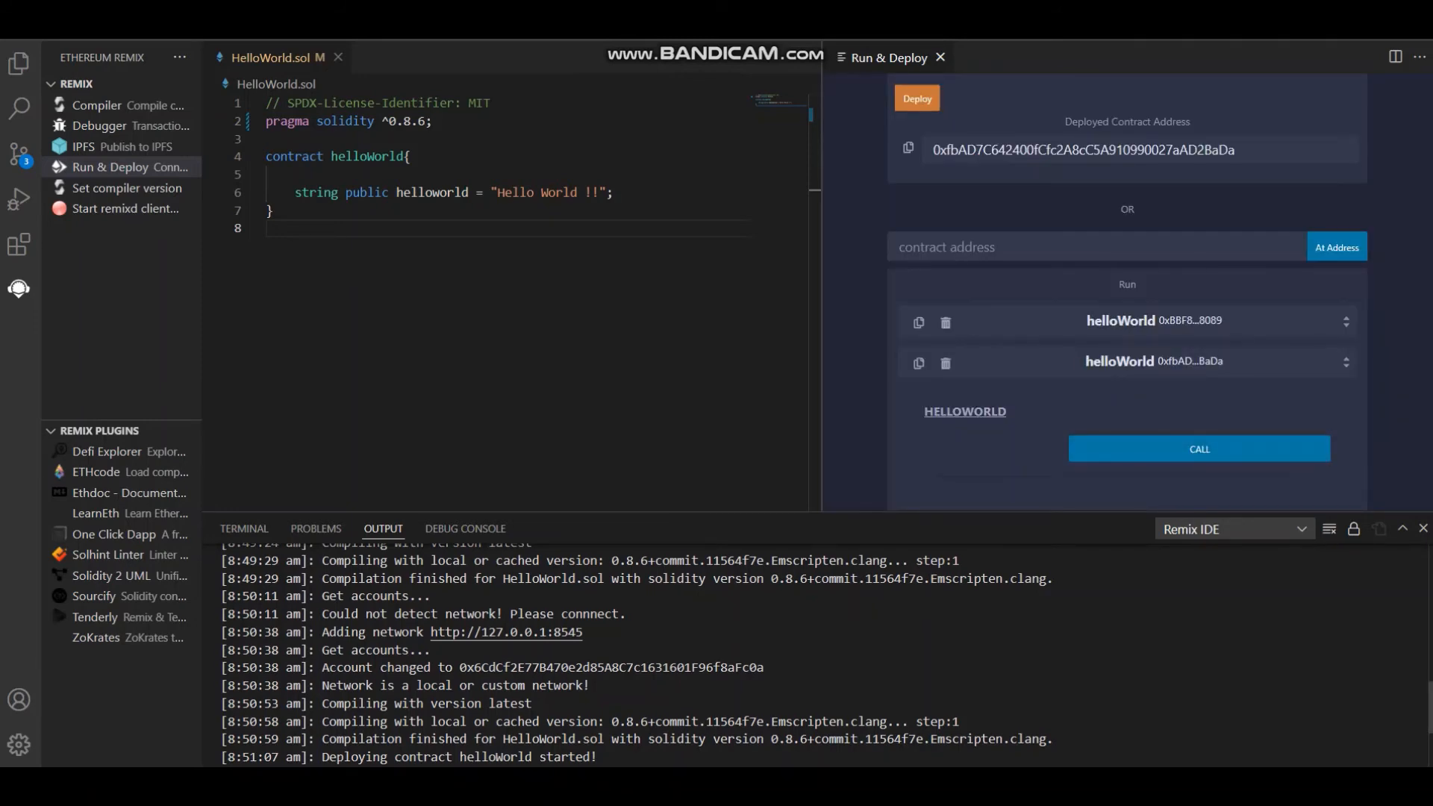
left_click(1196, 449)
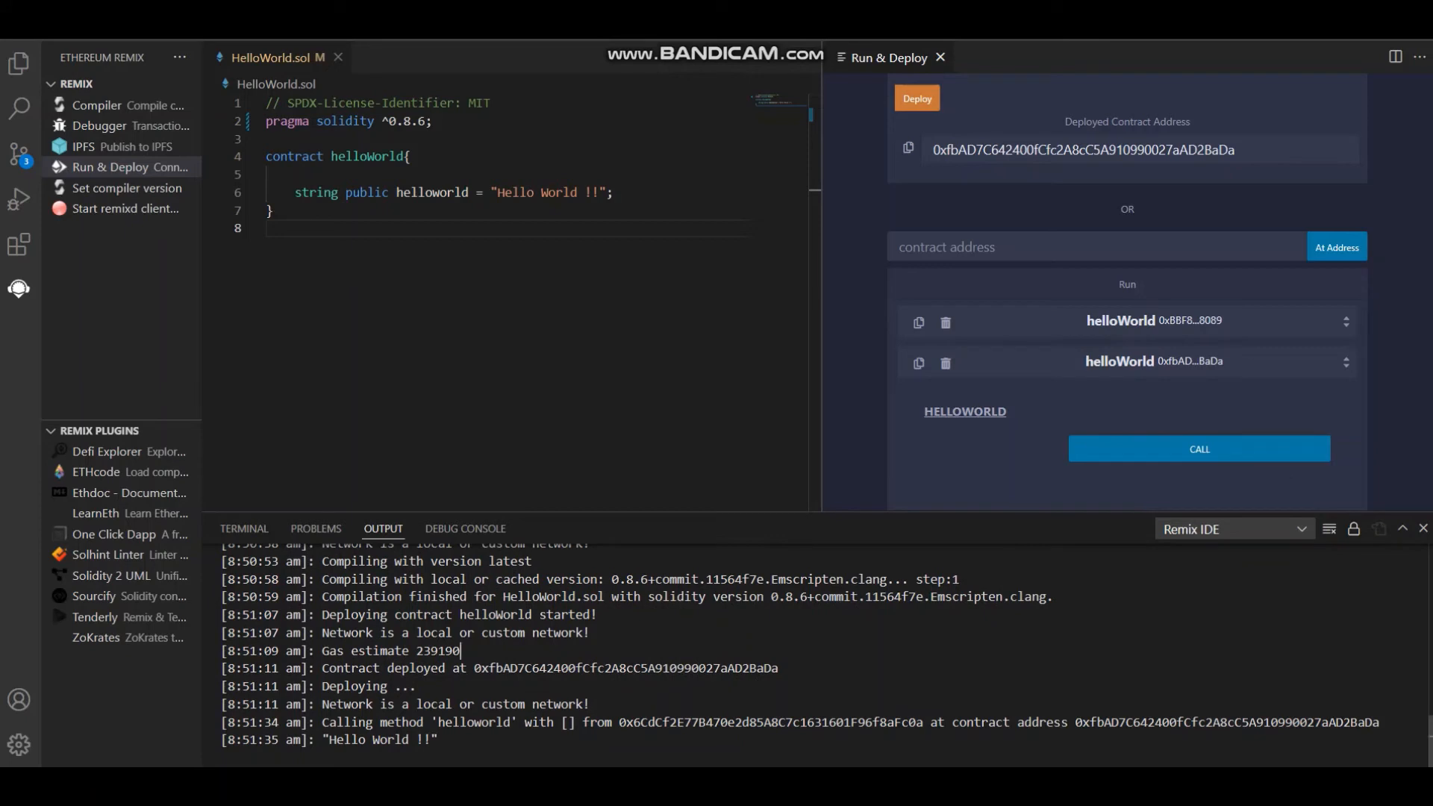
double_click(438, 651)
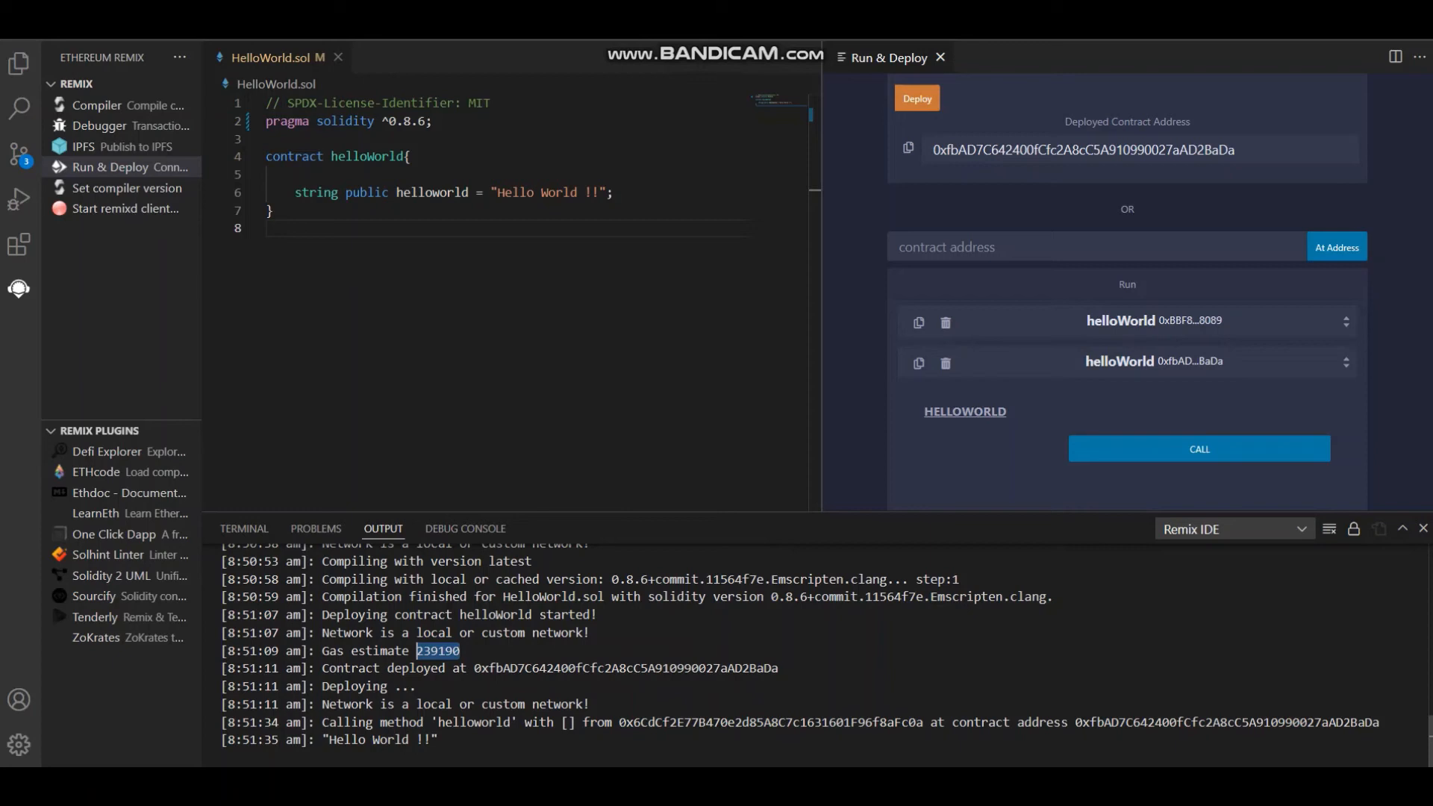
double_click(366, 739)
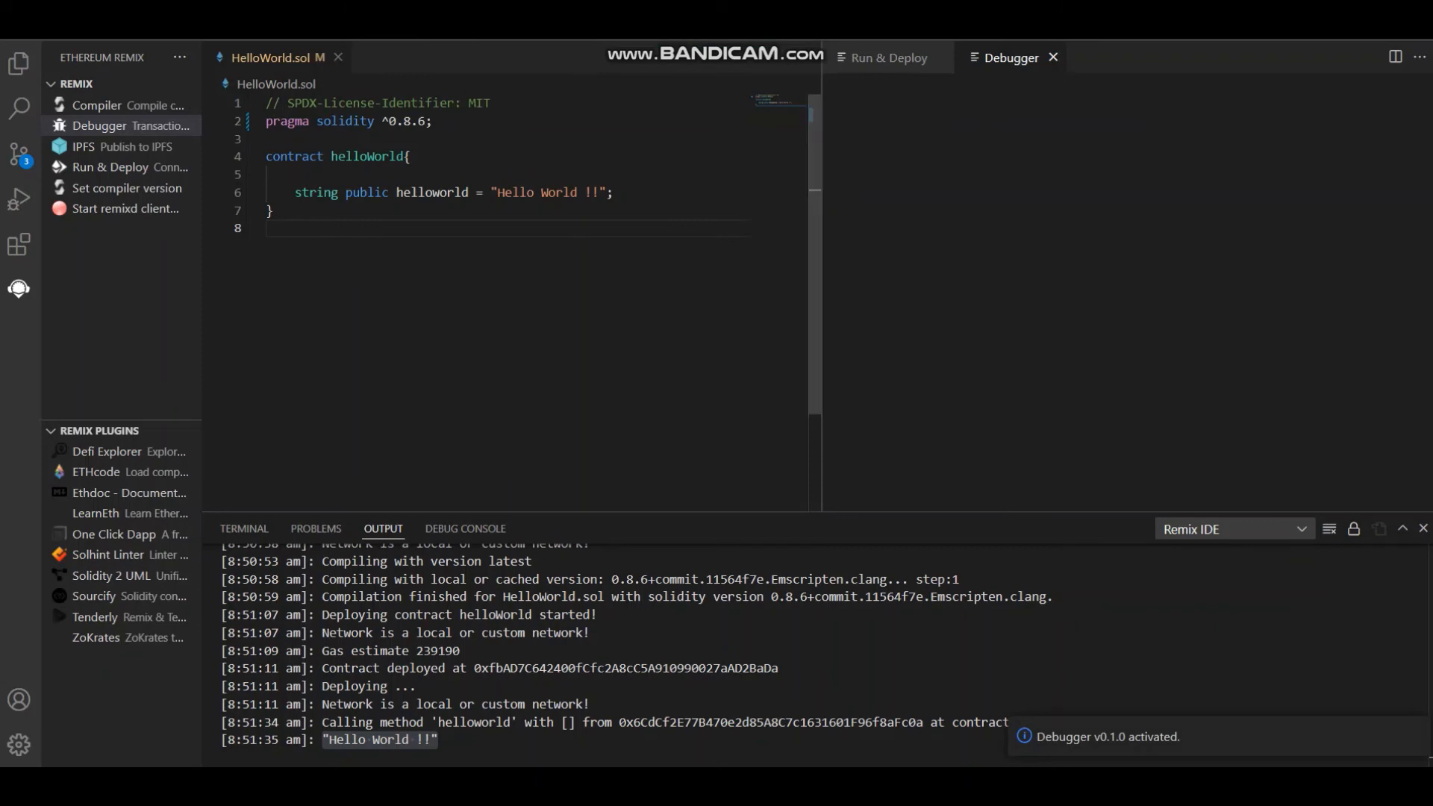
left_click(1012, 57)
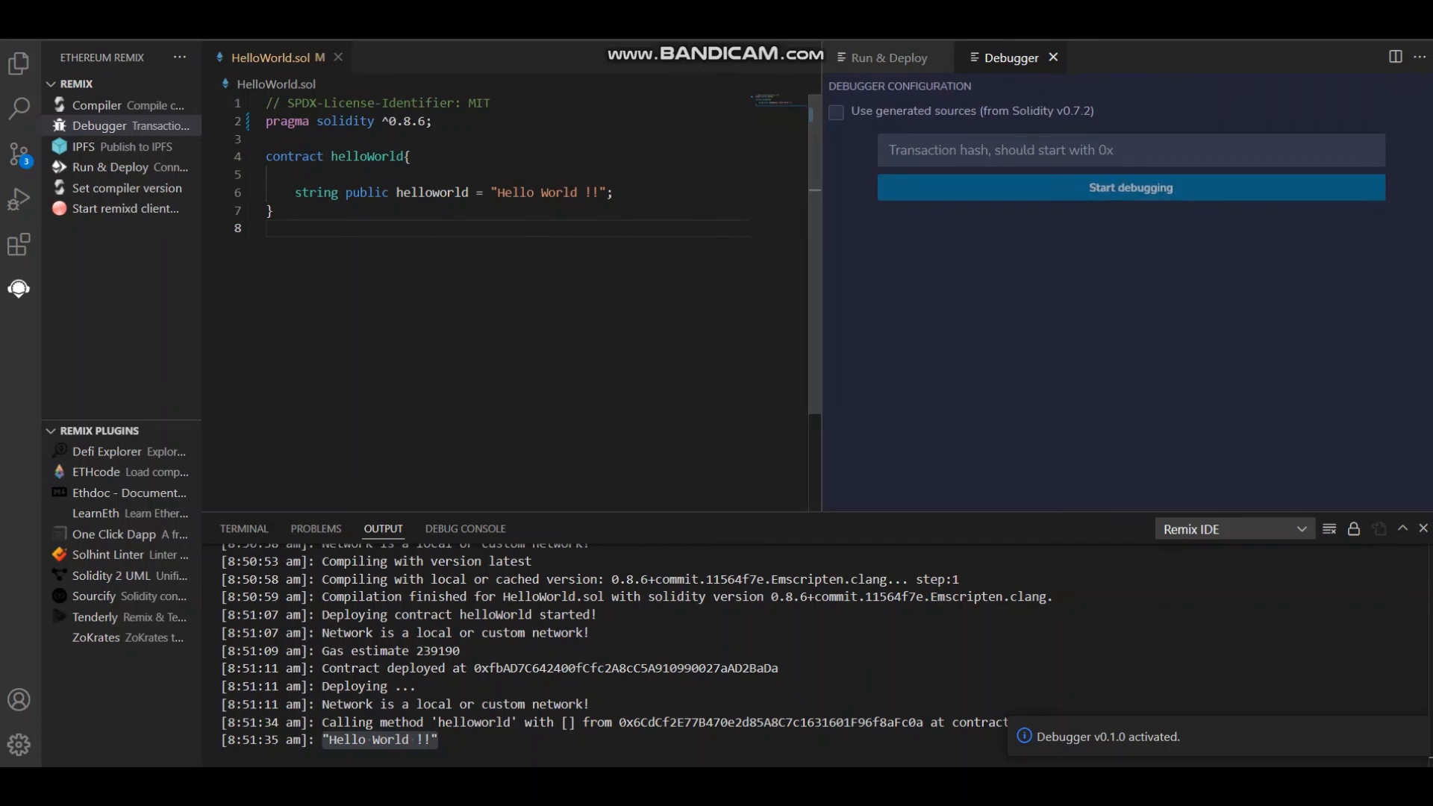
mouse_move(1129, 187)
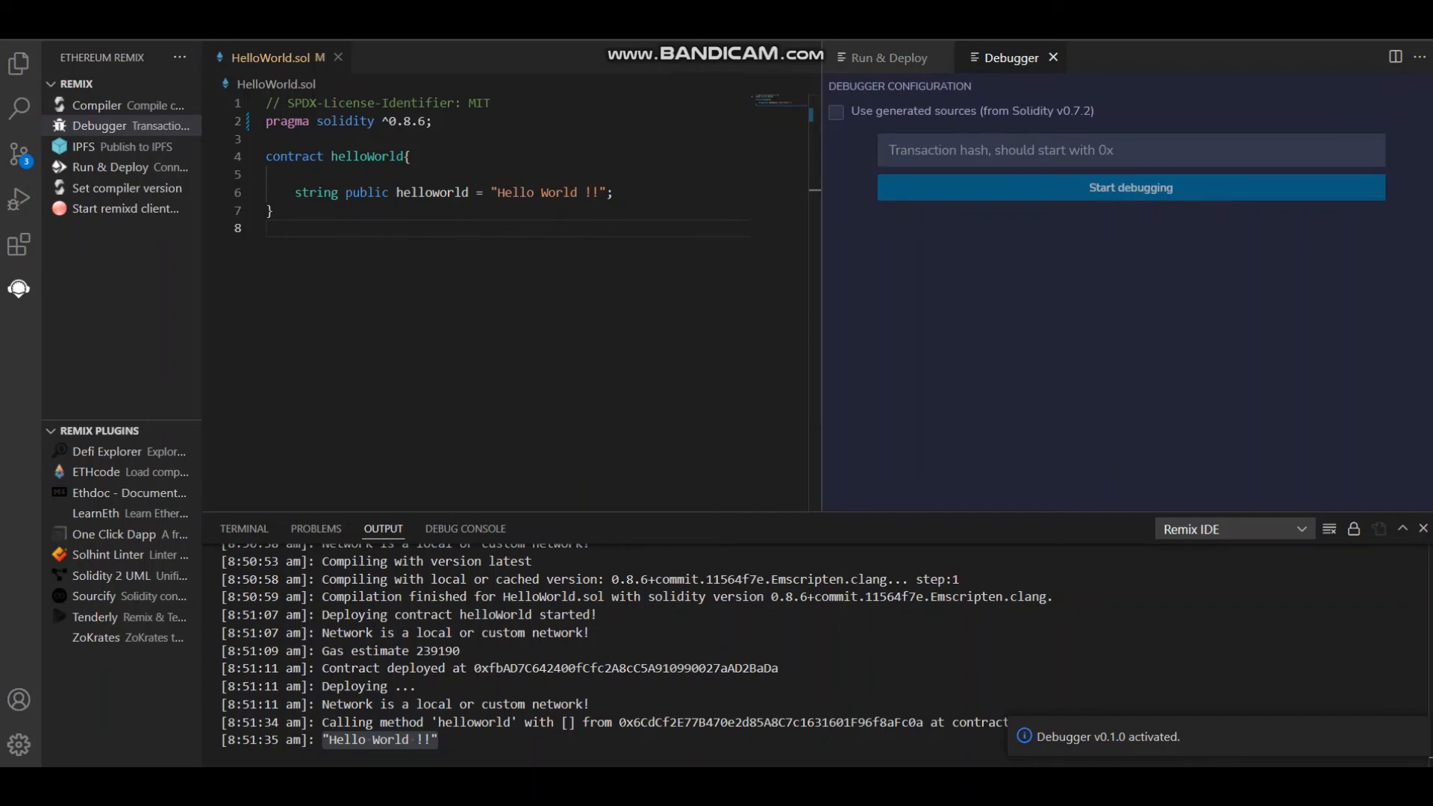
left_click(888, 57)
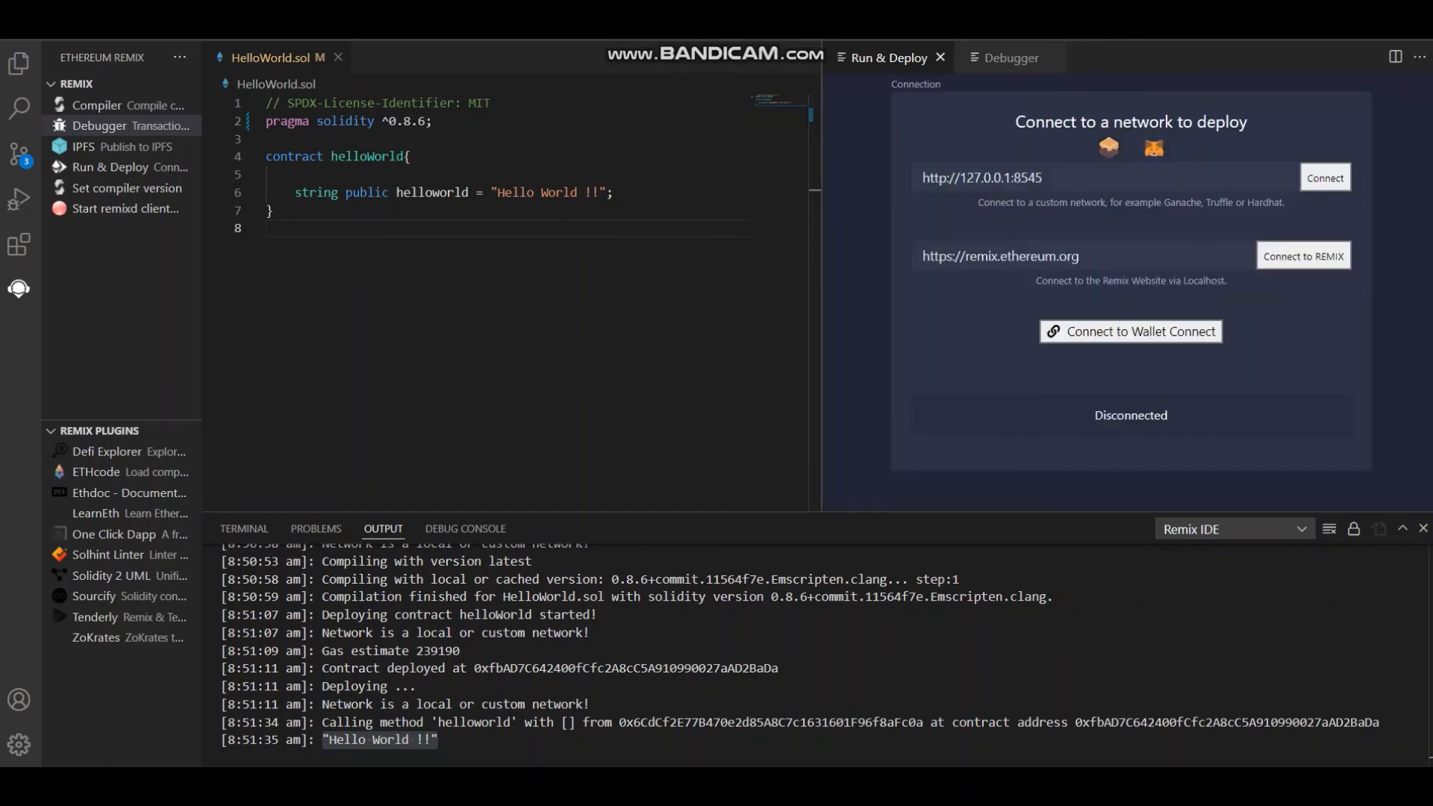
left_click(1323, 177)
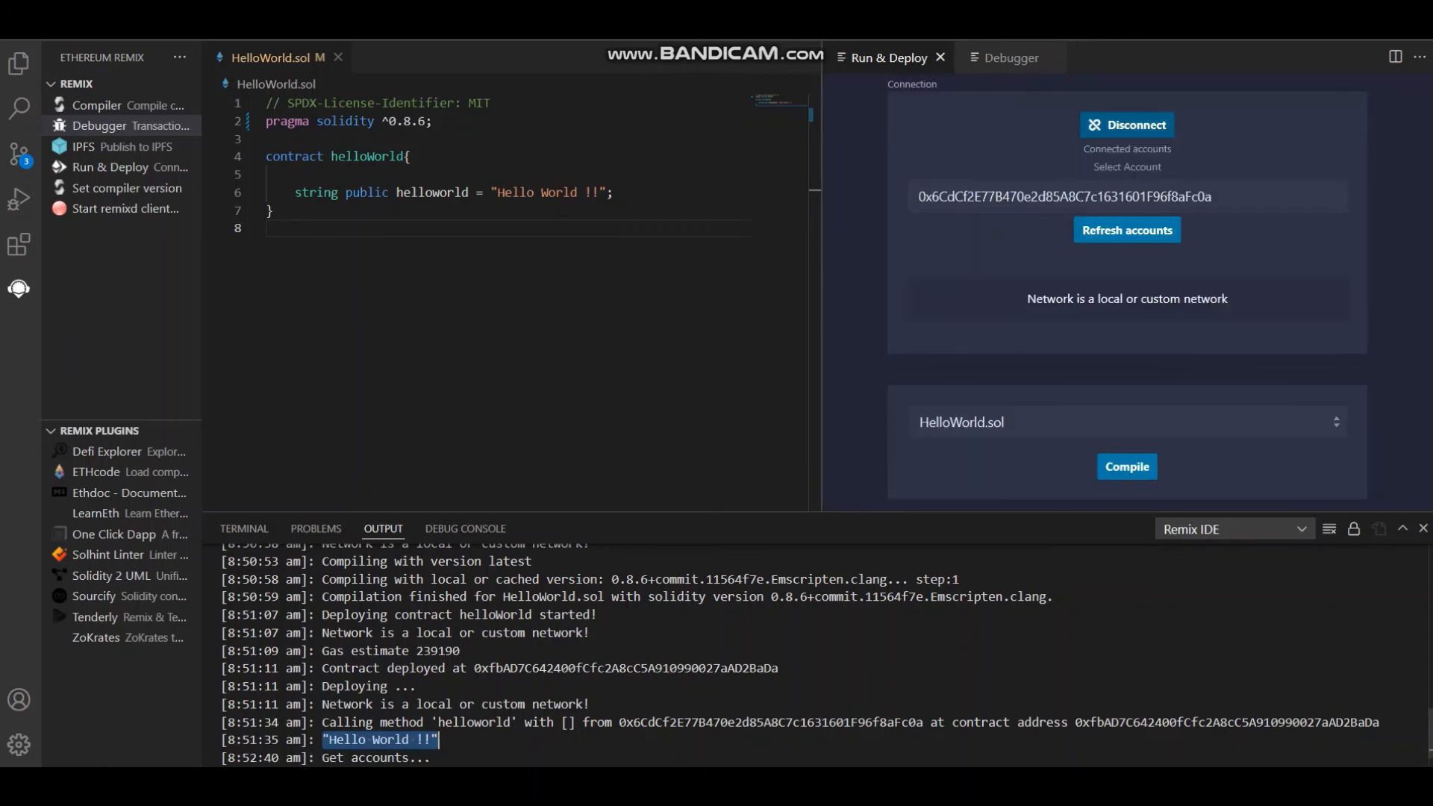